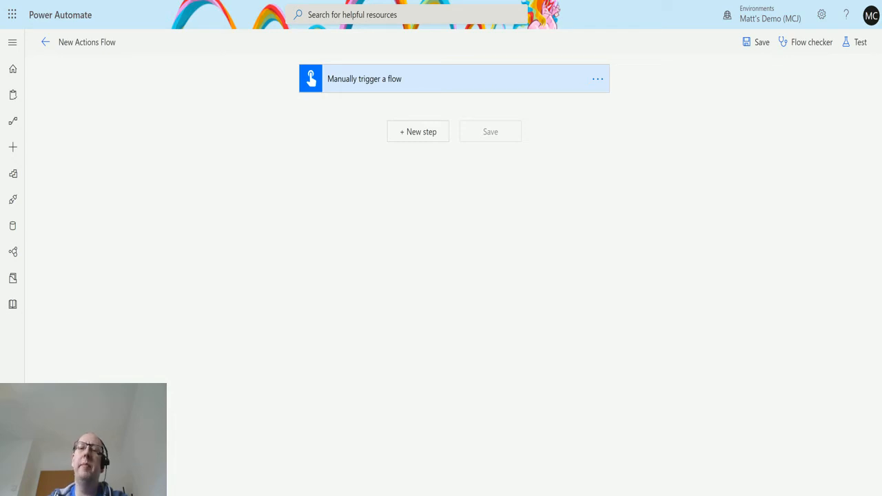
mouse_move(582, 113)
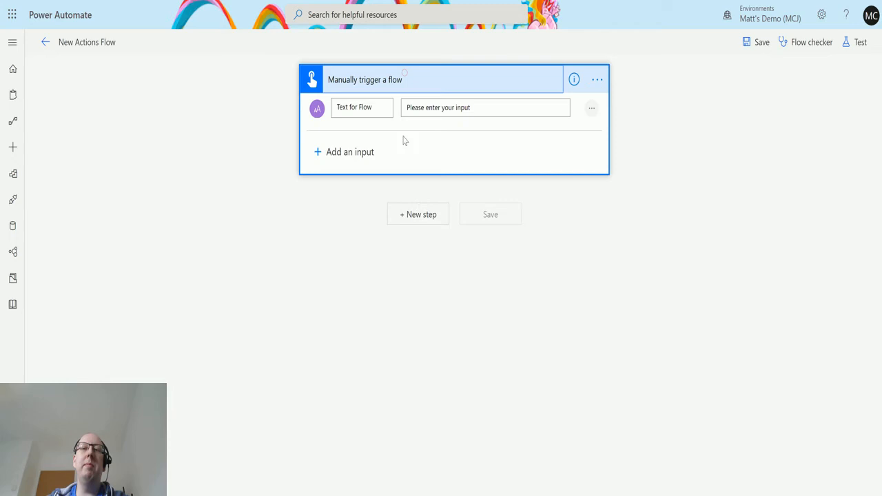
mouse_move(448, 121)
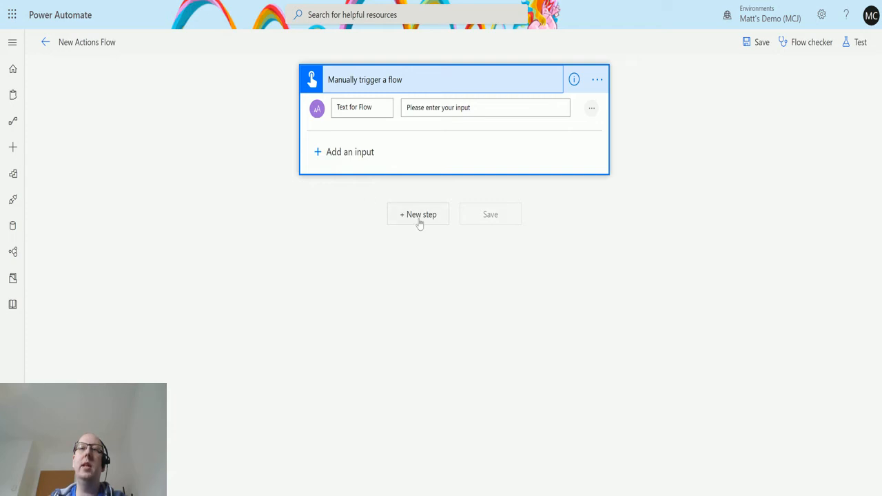
Start a new step and show the built-in Text Functions connector's actions.
click(418, 214)
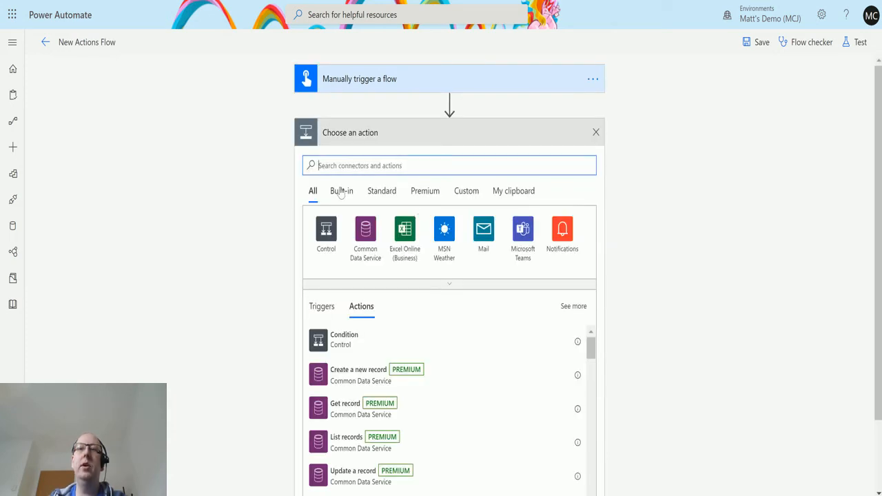
click(342, 190)
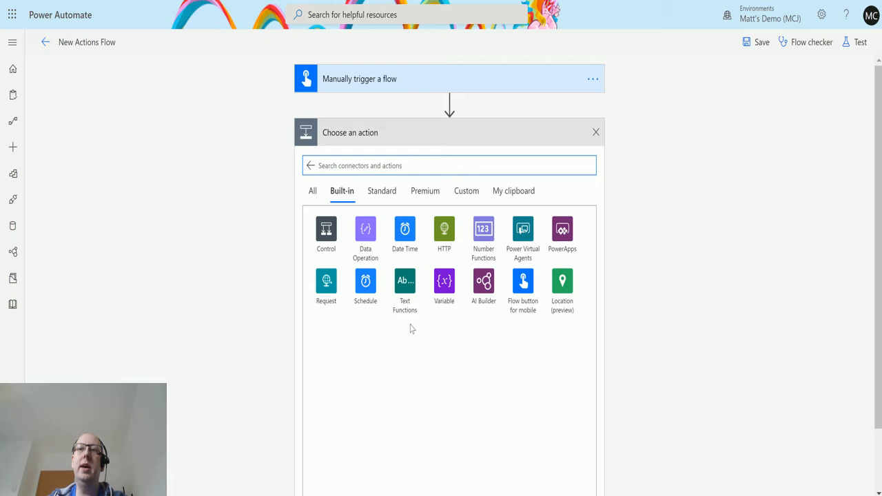
click(405, 284)
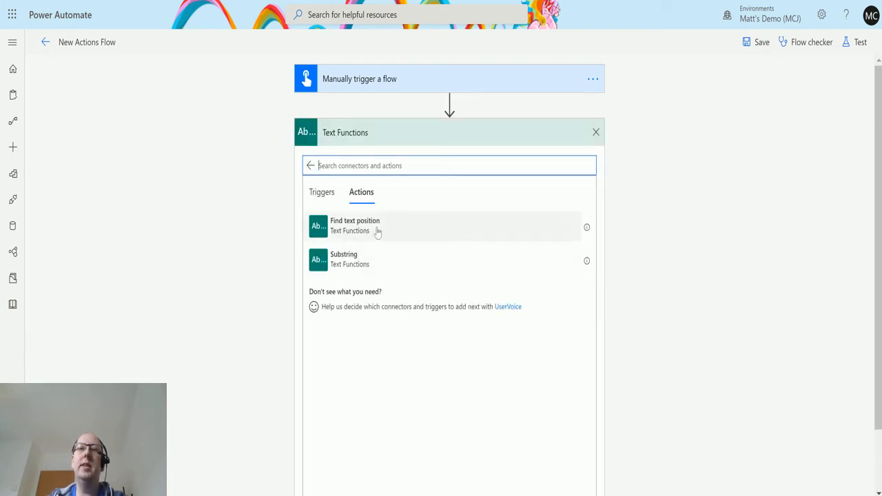
mouse_move(337, 269)
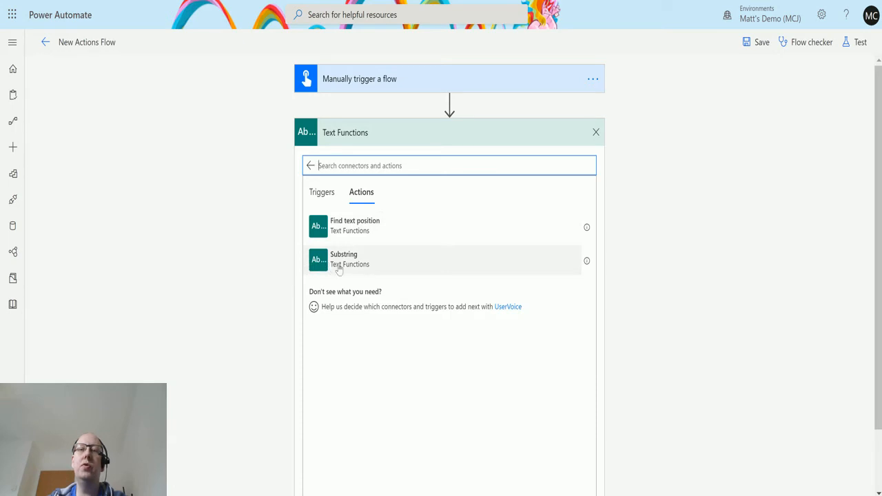
mouse_move(298, 245)
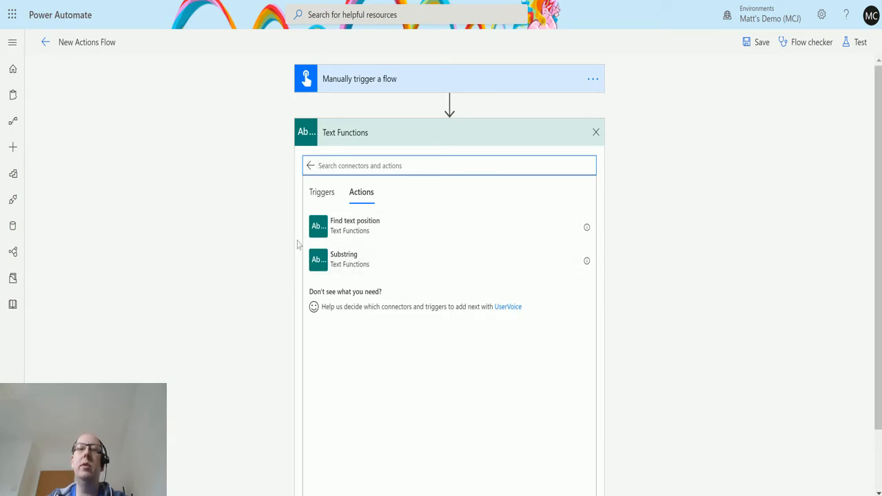
mouse_move(409, 228)
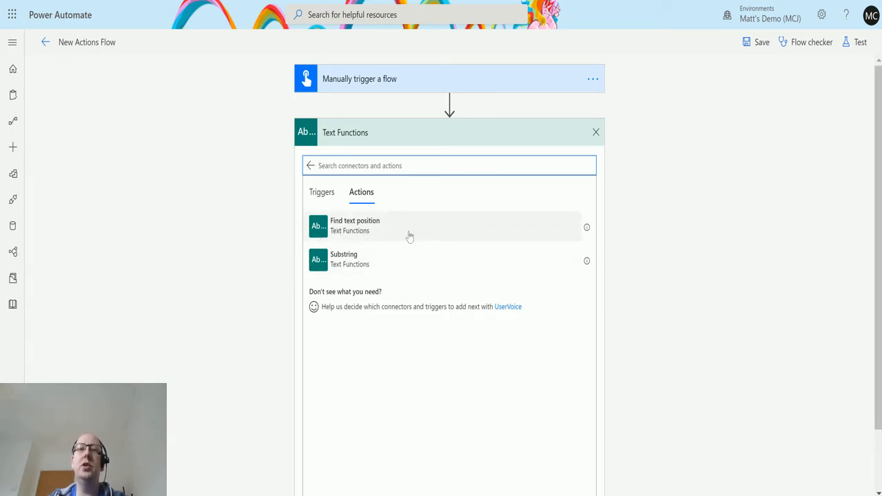
Add the Find text position action after the manual trigger.
click(356, 227)
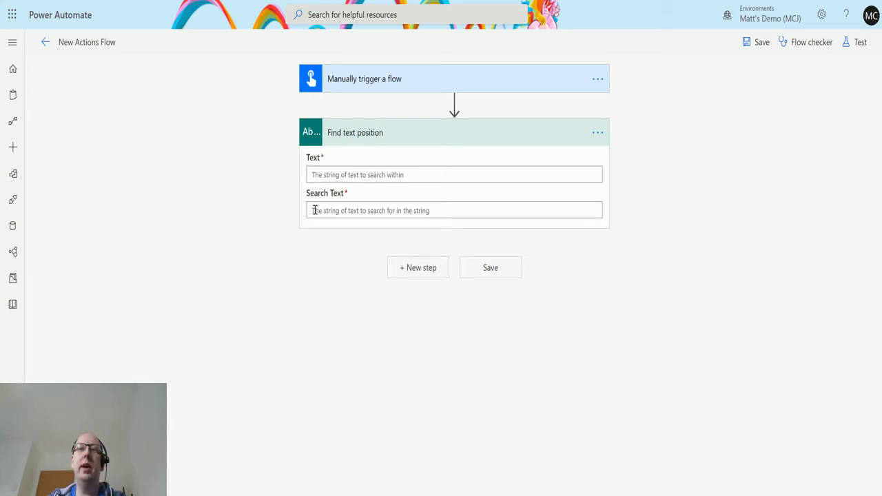
mouse_move(355, 174)
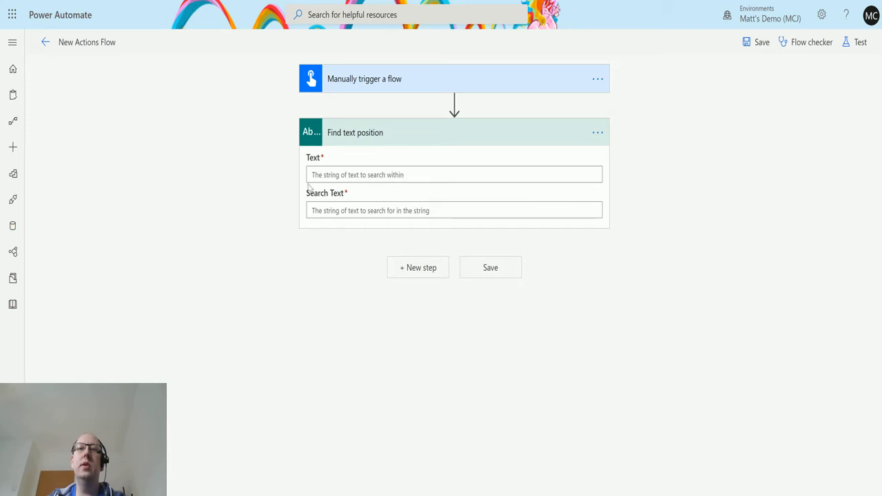
mouse_move(336, 191)
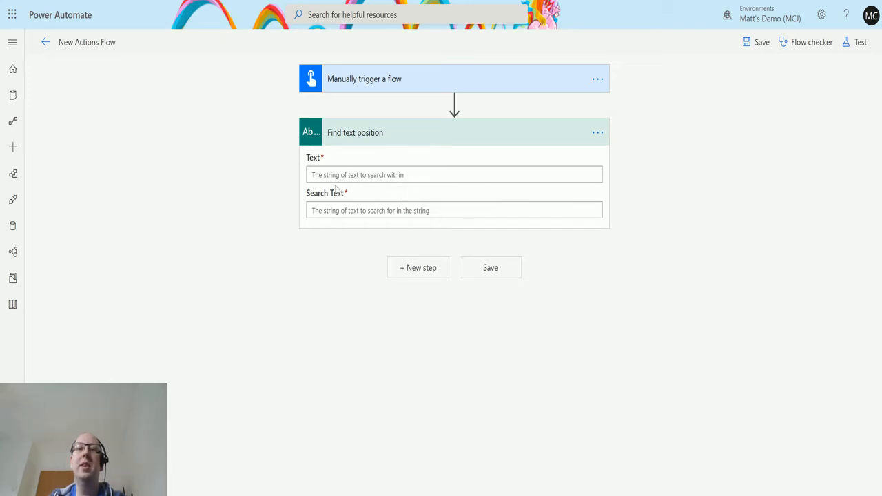
mouse_move(309, 237)
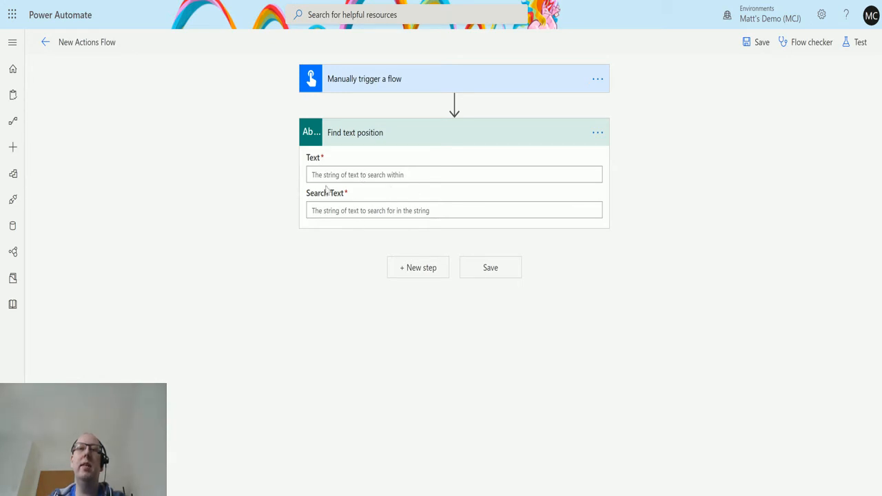
mouse_move(311, 229)
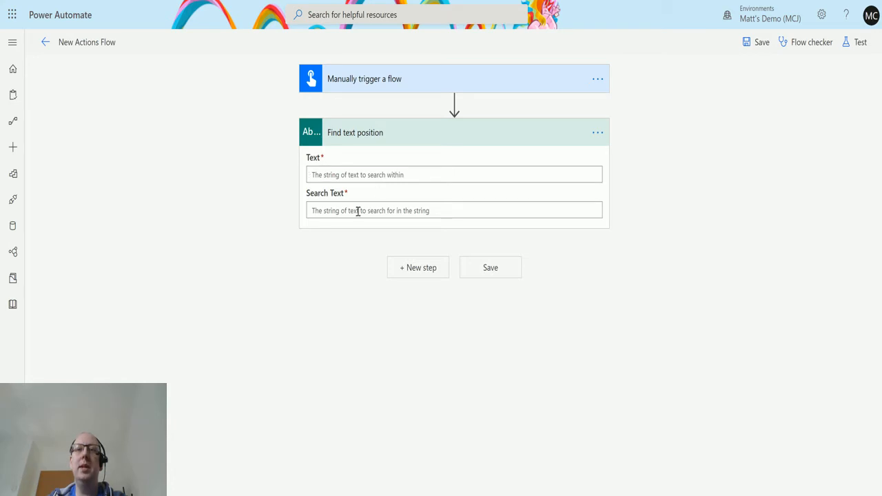
mouse_move(331, 229)
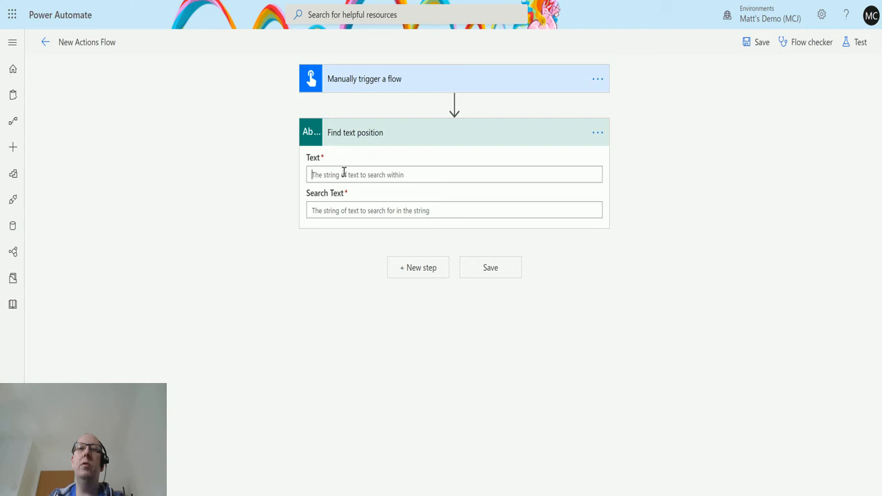
Set Text to the trigger's Text for Flow value and Search Text to 'test'.
click(455, 173)
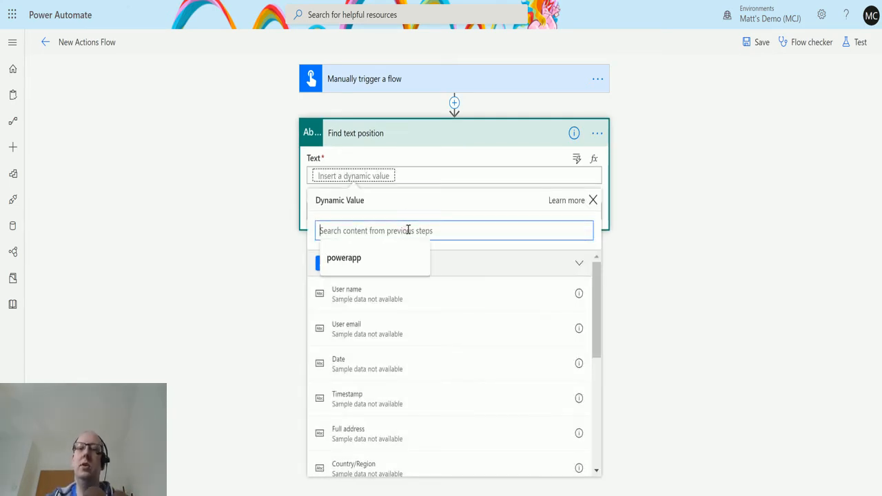
text(text)
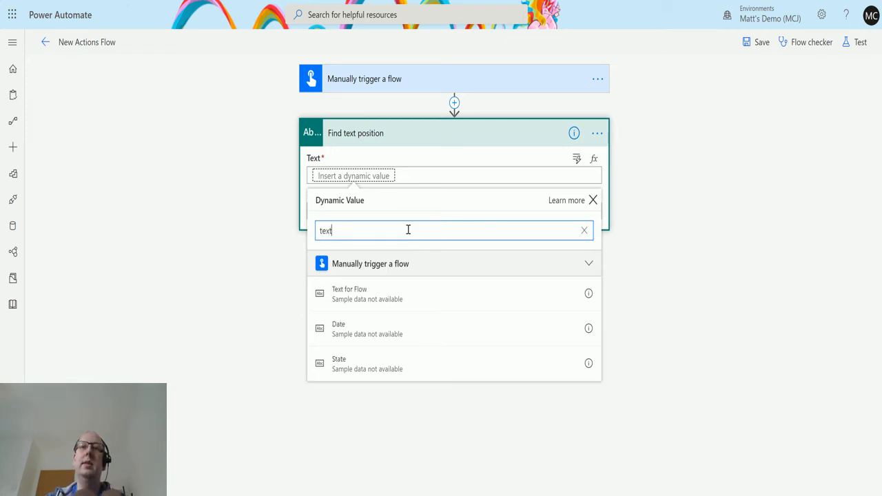
click(350, 292)
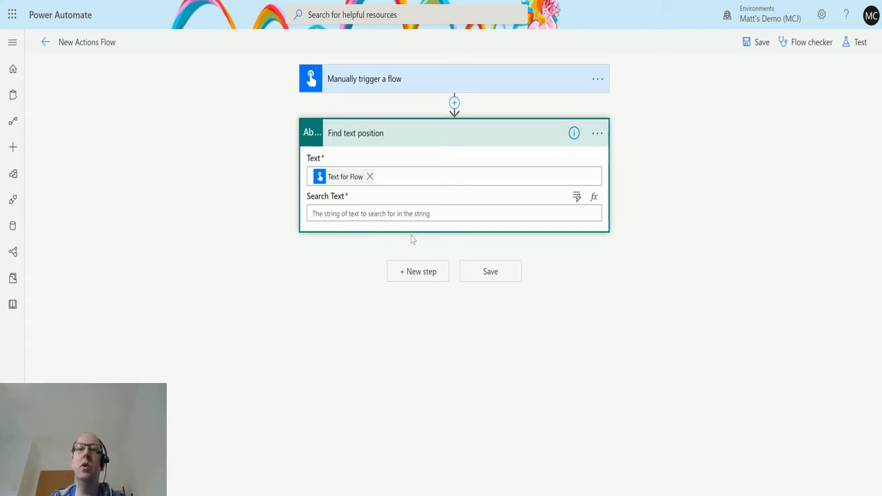
mouse_move(393, 263)
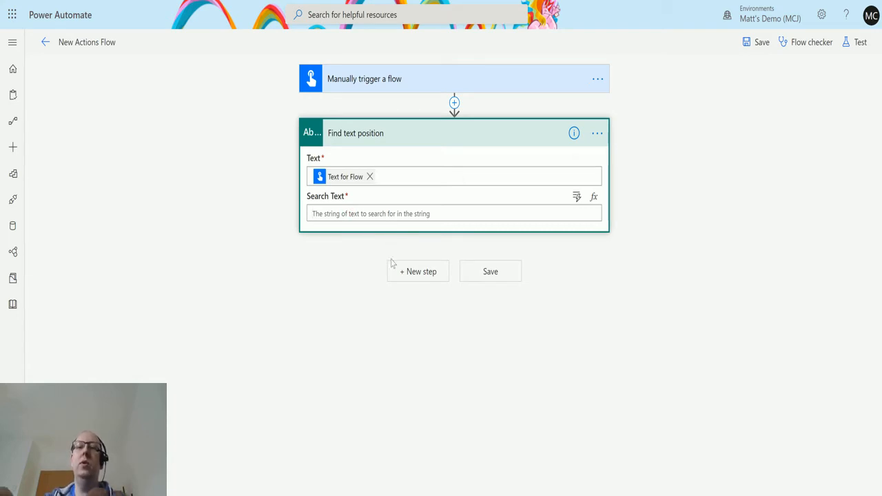
text(test)
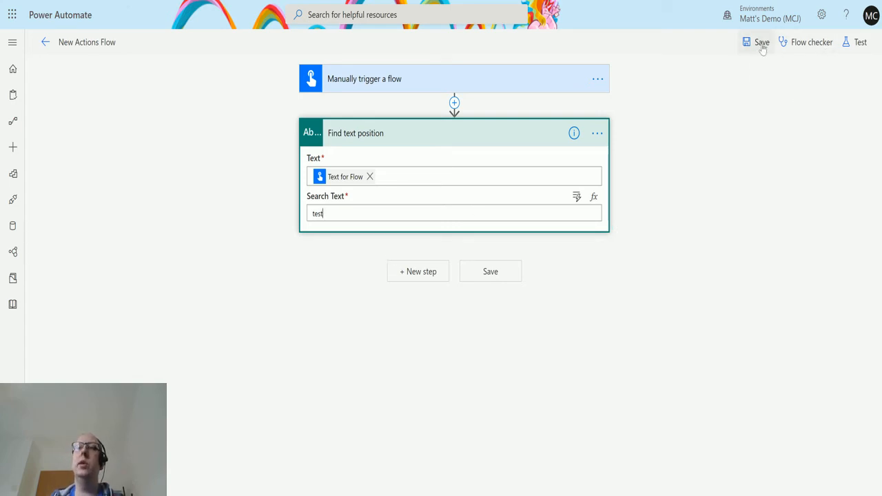
Save the flow and start a test run using a manual trigger.
click(761, 41)
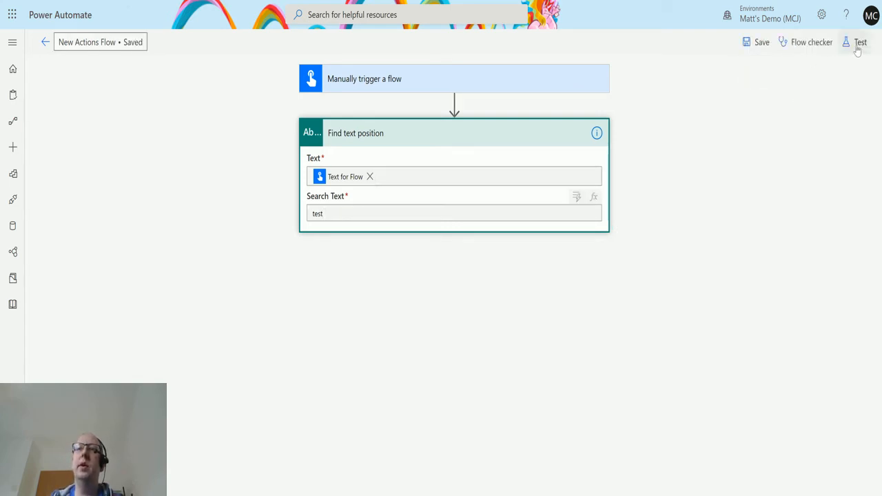
click(861, 42)
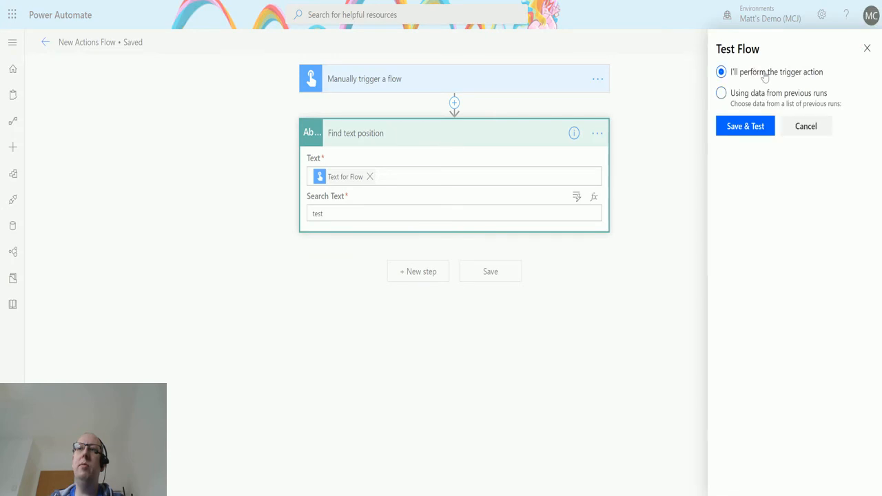
click(744, 127)
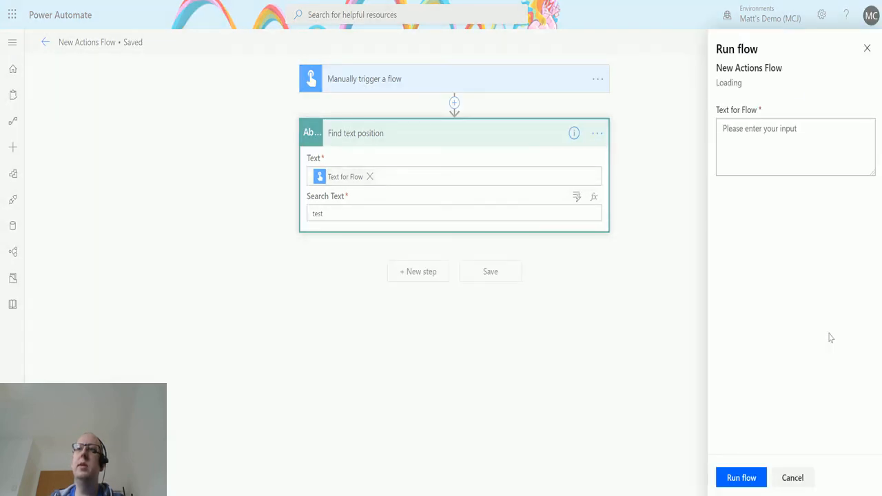
Run the flow with 'hi, this is a test' as the Text for Flow input.
click(796, 147)
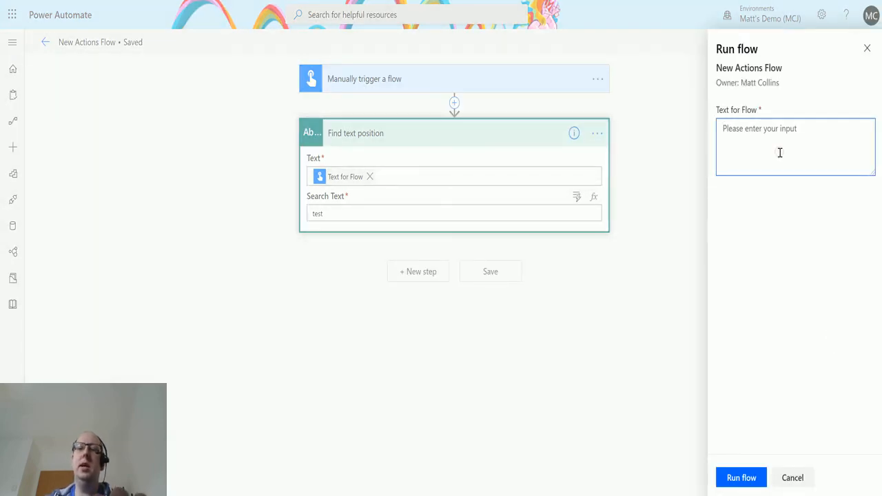
text(hi,)
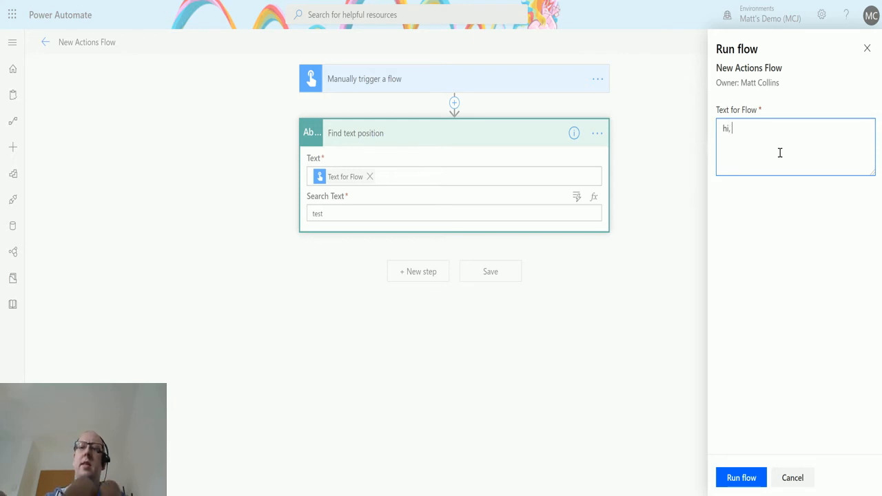
text(this is a)
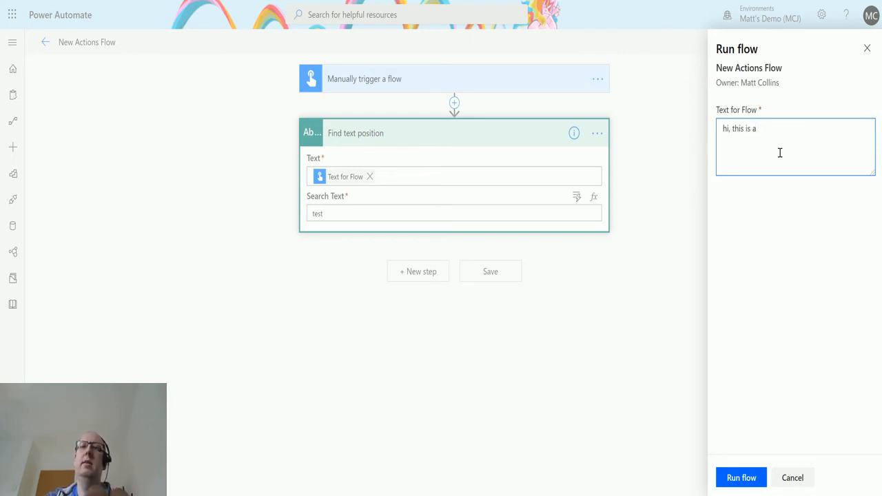
text(test)
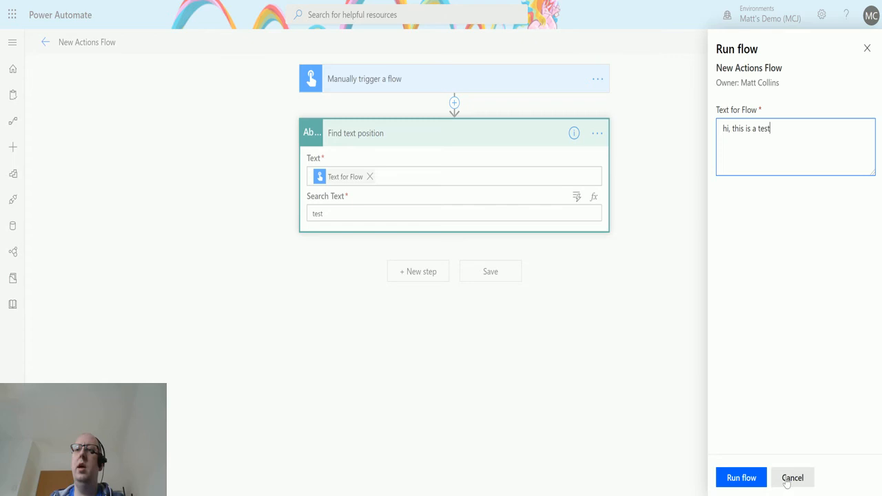
click(741, 478)
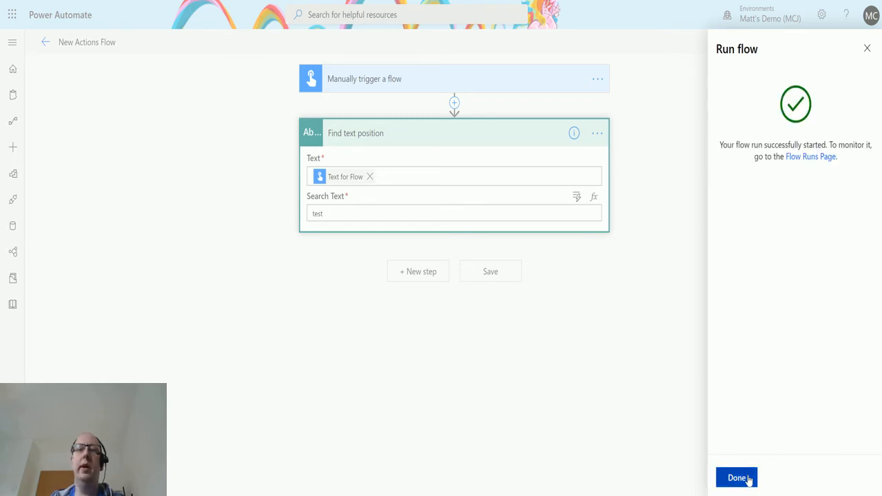
click(736, 477)
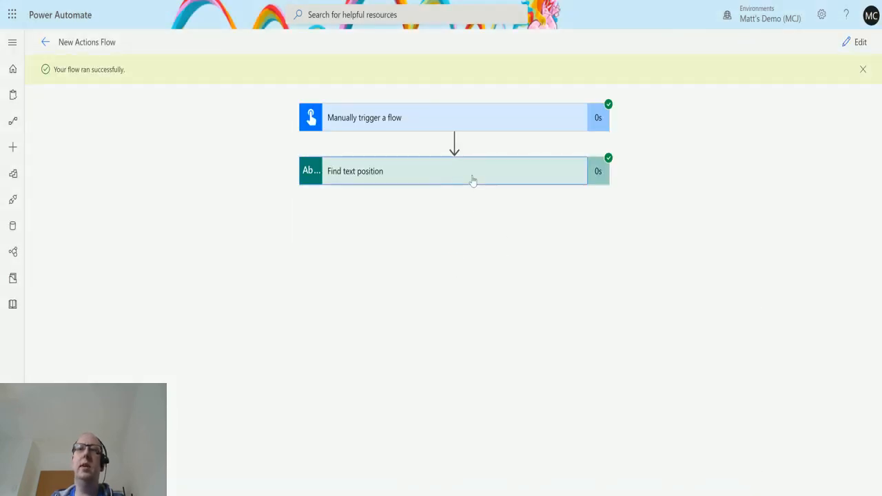
click(453, 171)
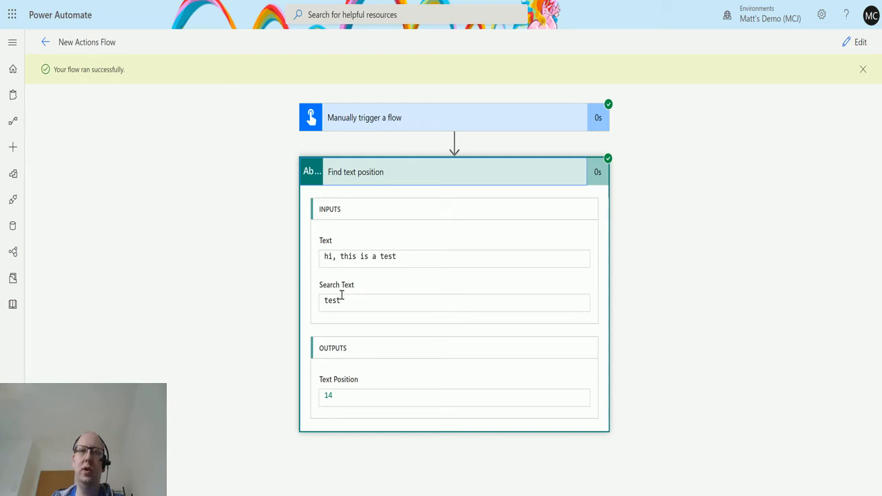
mouse_move(336, 265)
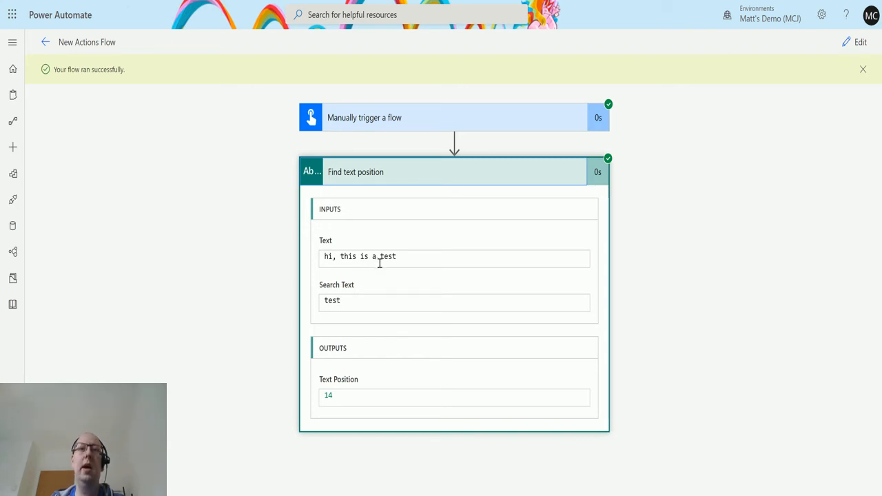
mouse_move(400, 265)
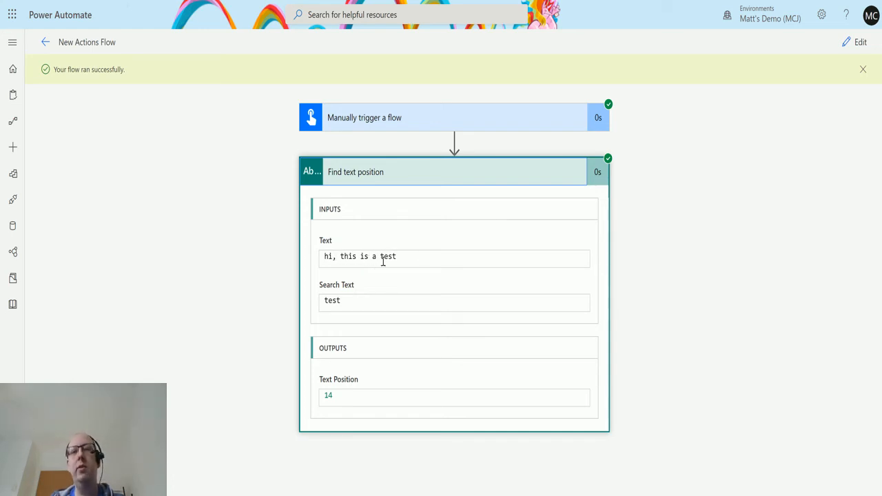
mouse_move(428, 309)
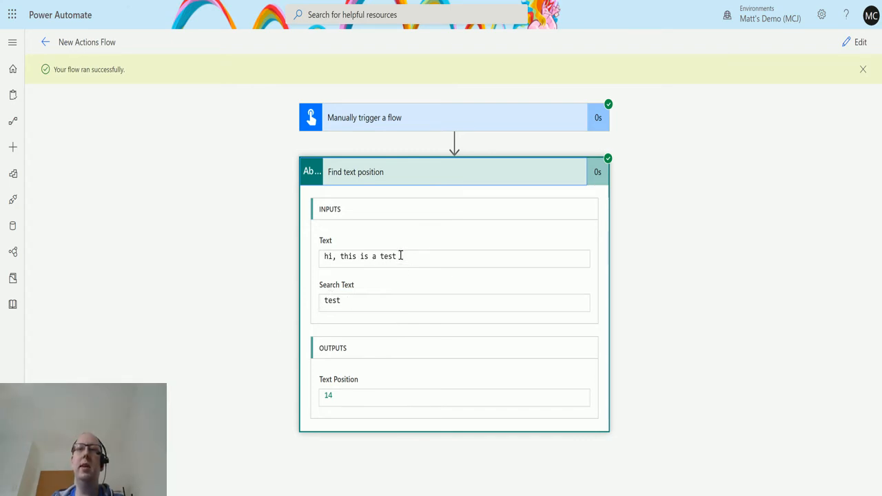
mouse_move(840, 88)
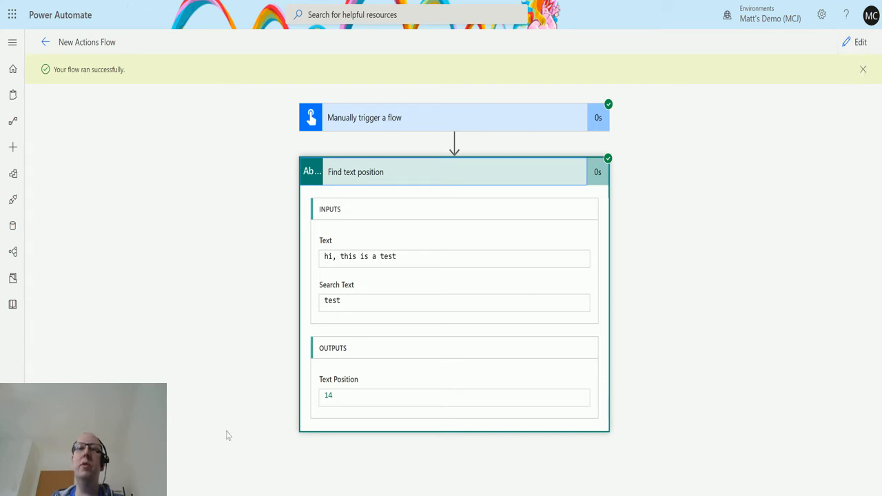
mouse_move(861, 41)
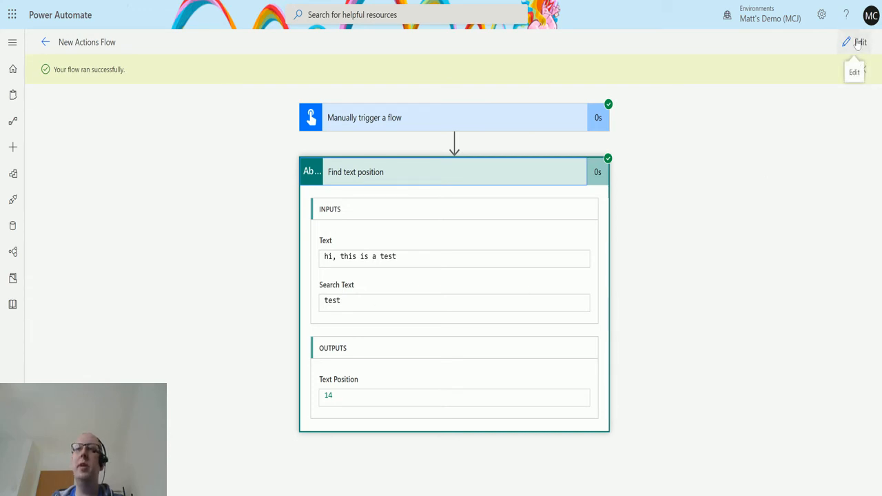
Return to editing and add a Compose action after Find text position.
click(861, 41)
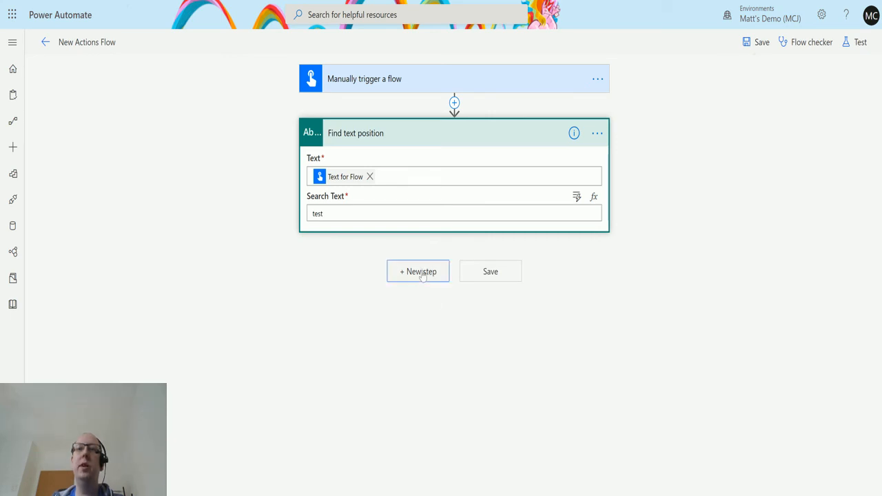
click(418, 270)
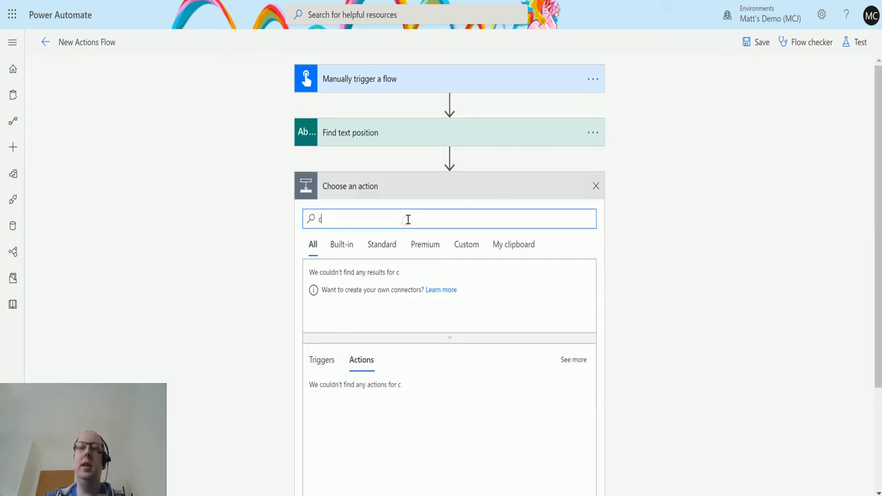
text(ompo)
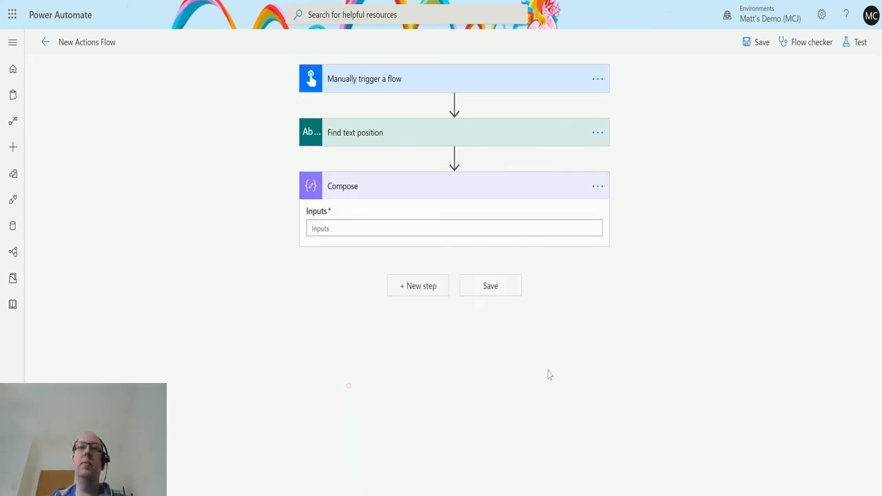
click(455, 228)
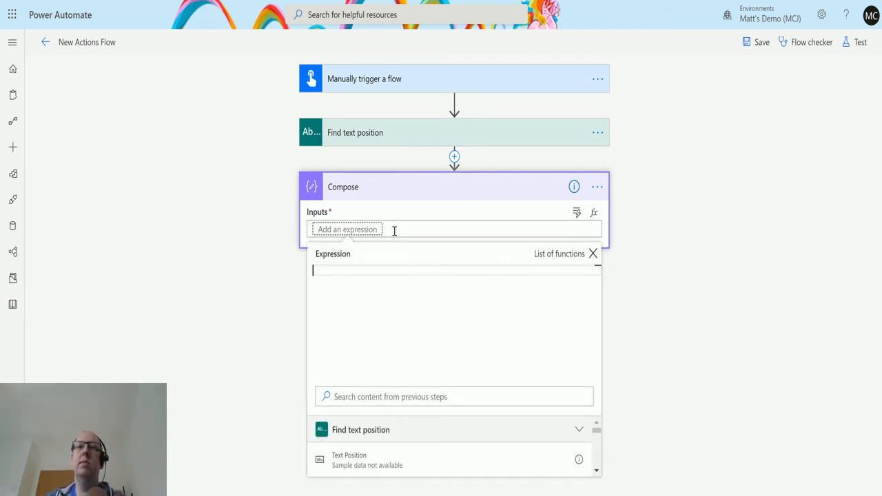
Enter the Compose expression indexof(Text for Flow,'test') using dynamic content.
text(indexof)
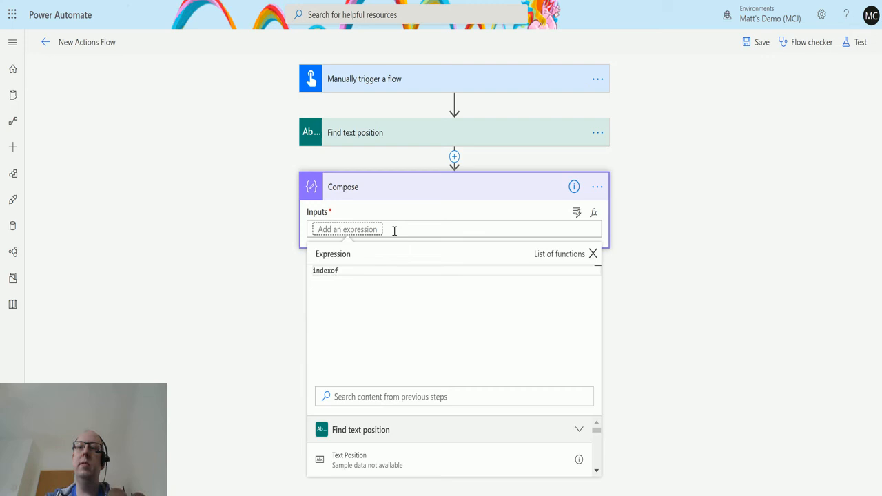
text(())
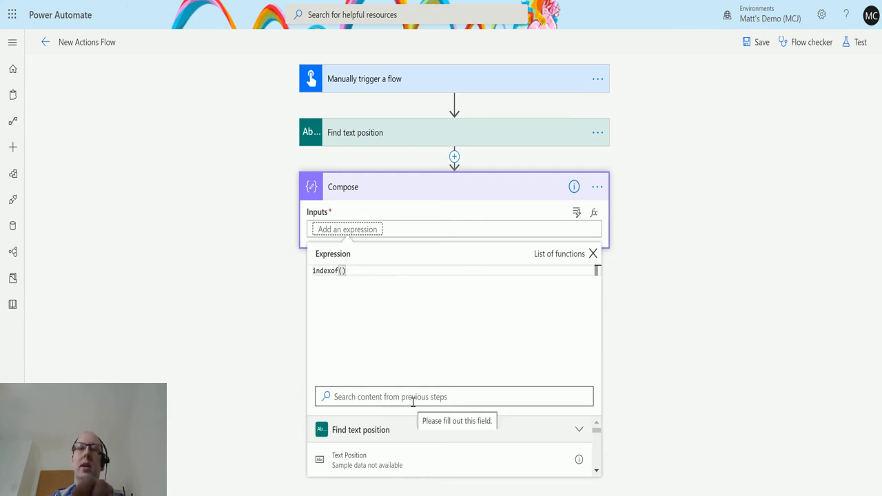
click(454, 397)
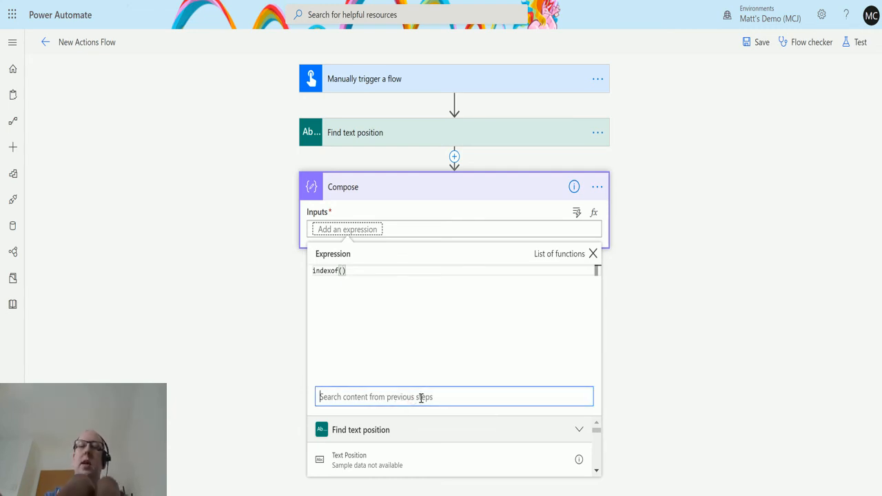
text(flow)
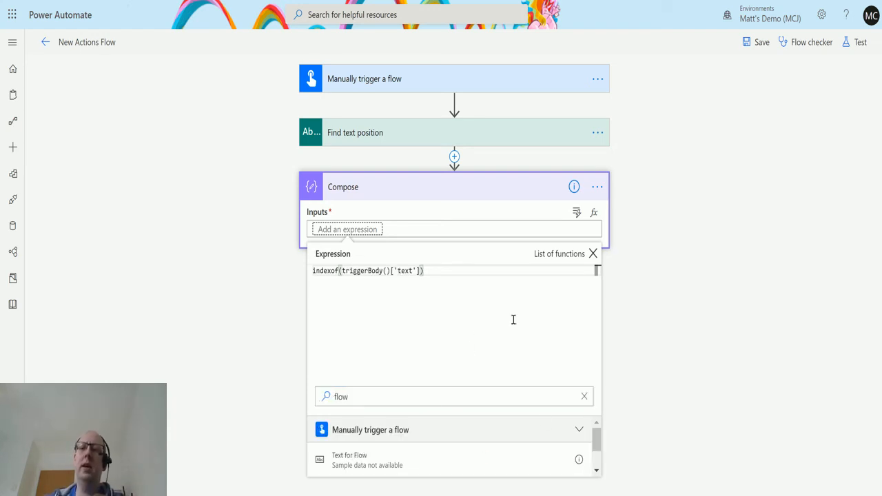
text(,)
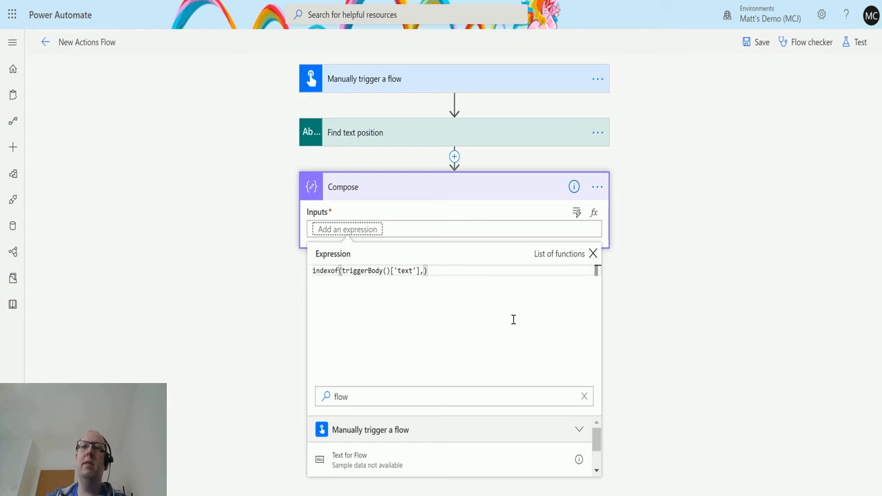
text('t)
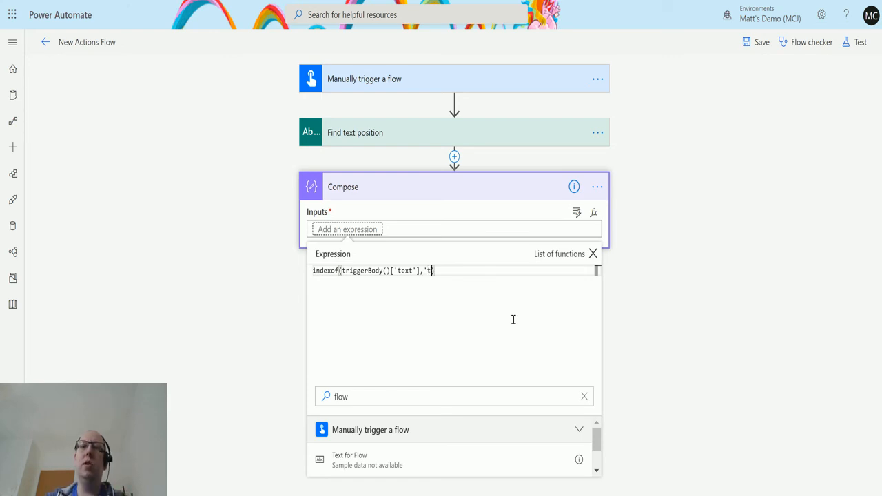
text(est'))
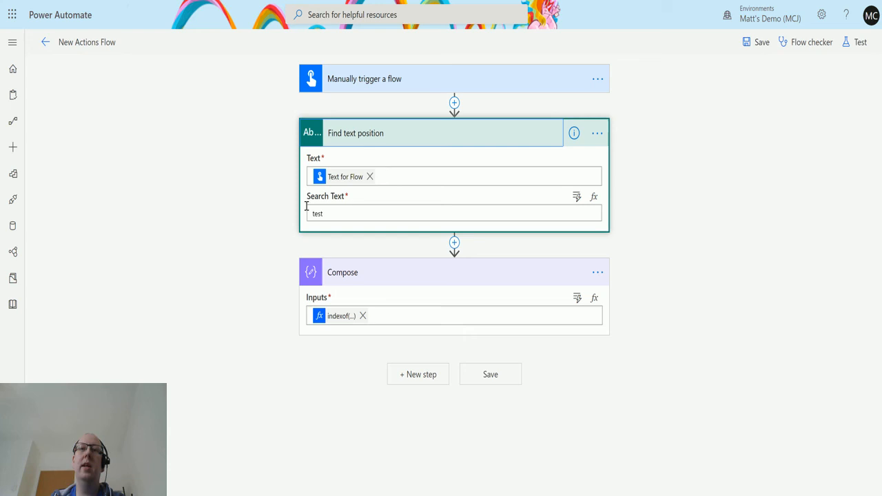
click(342, 316)
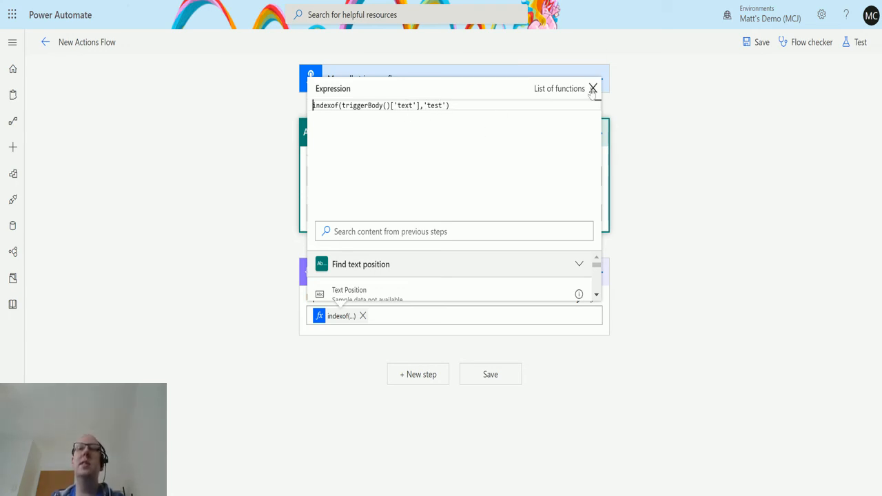
click(593, 88)
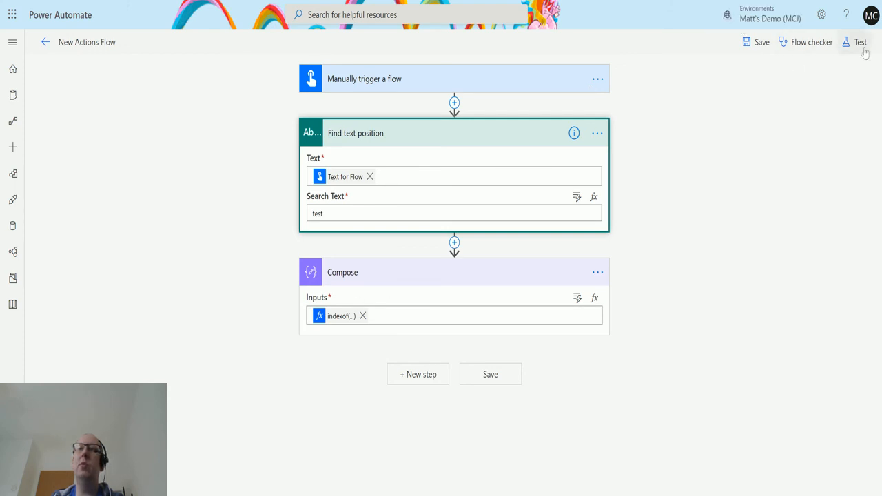
Test the flow again using data from the most recent successful run.
click(861, 41)
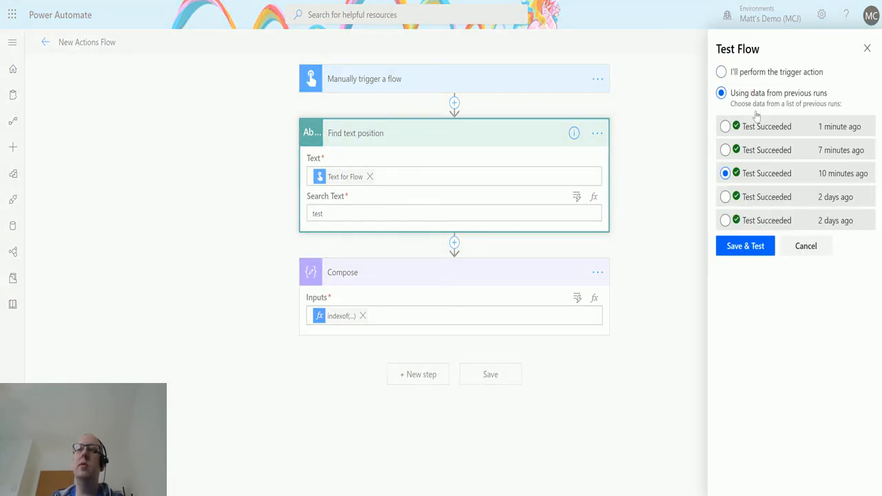
click(725, 127)
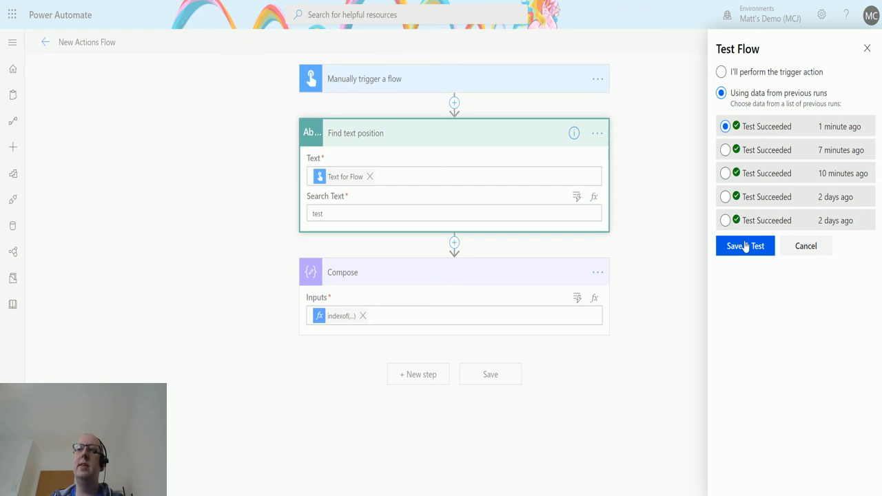
click(745, 246)
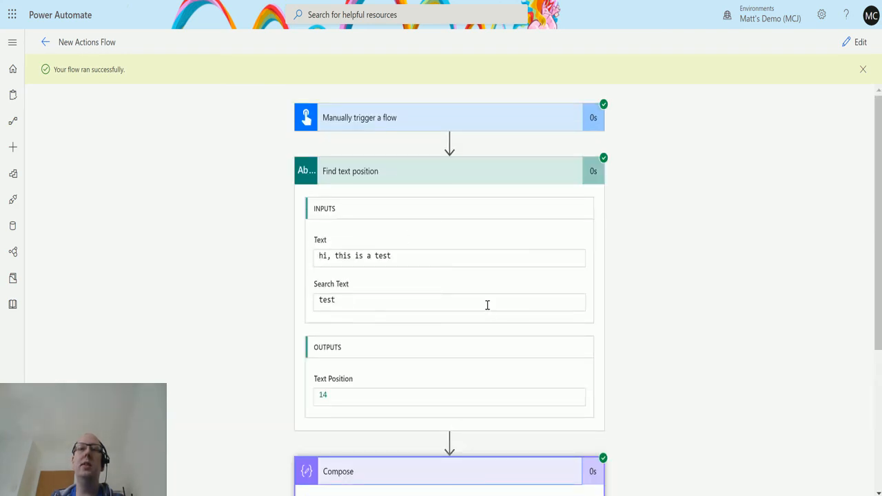
scroll(down, 3)
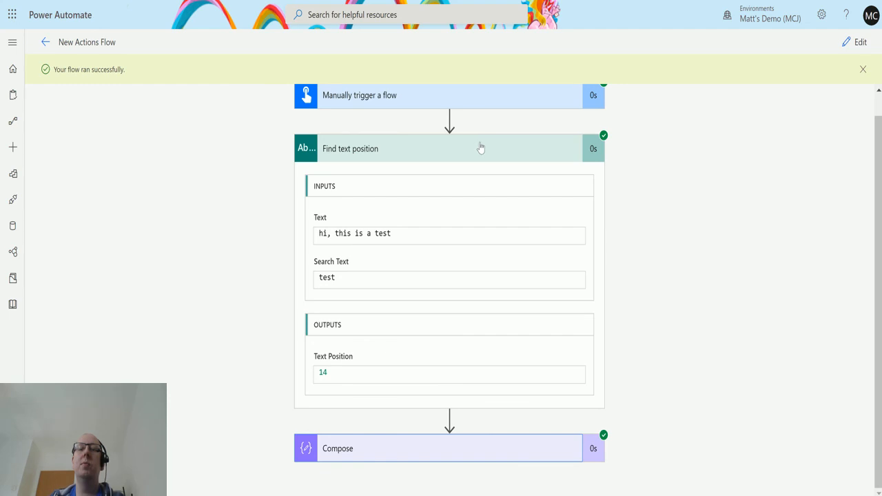
mouse_move(481, 152)
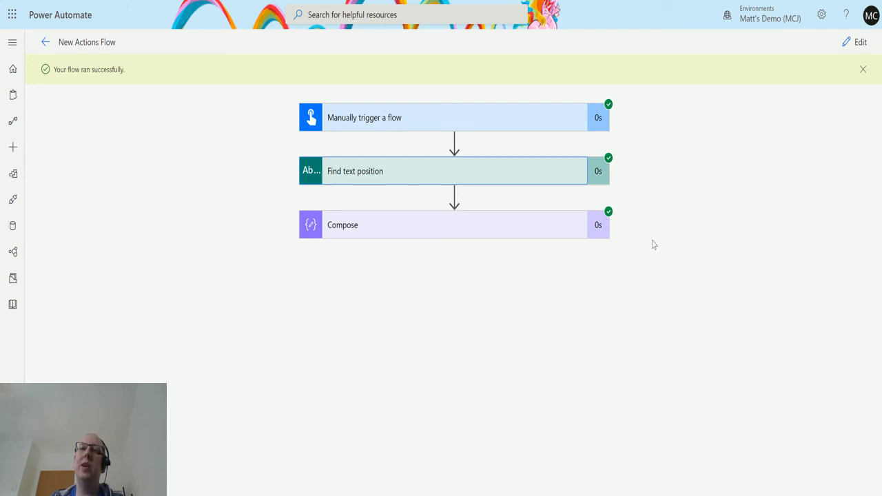
mouse_move(455, 233)
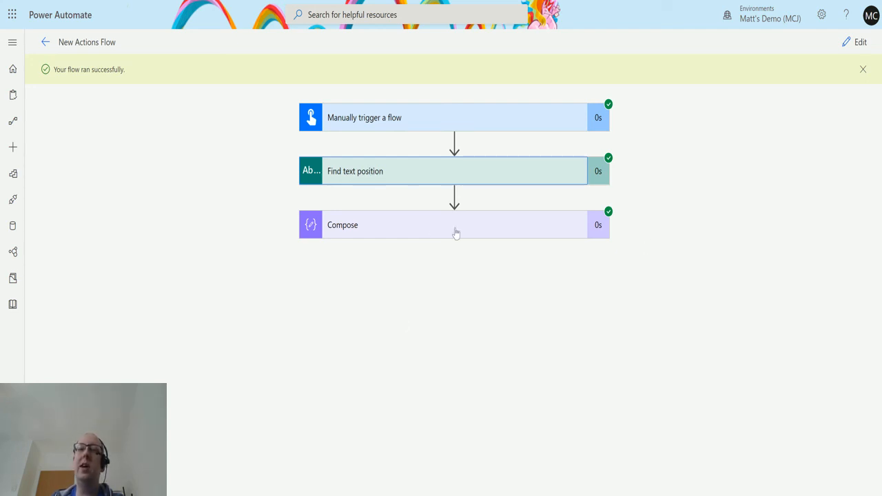
mouse_move(397, 171)
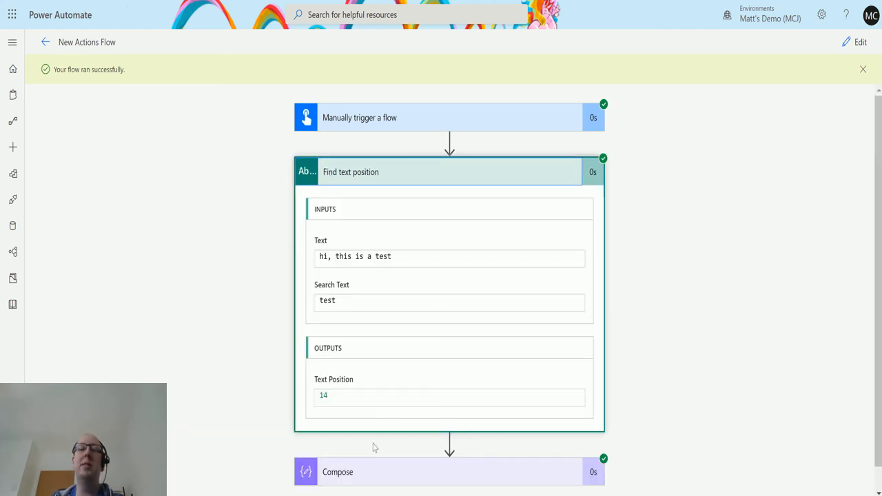
mouse_move(337, 232)
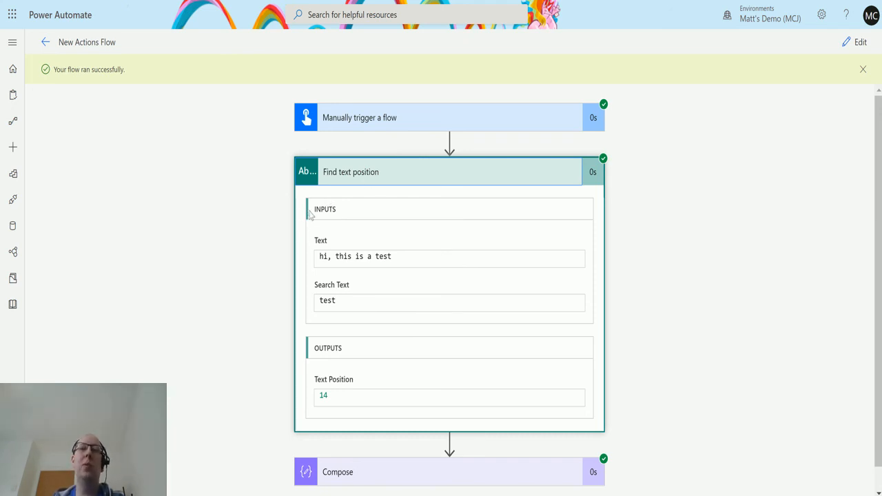
mouse_move(312, 215)
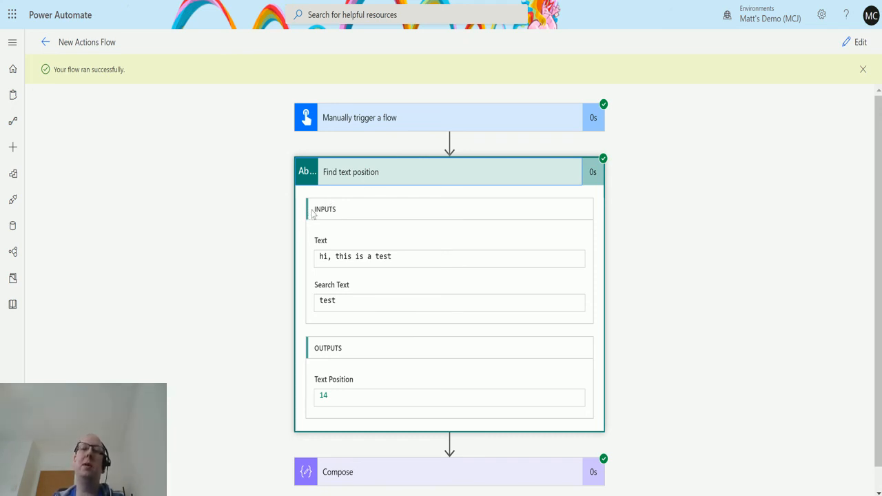